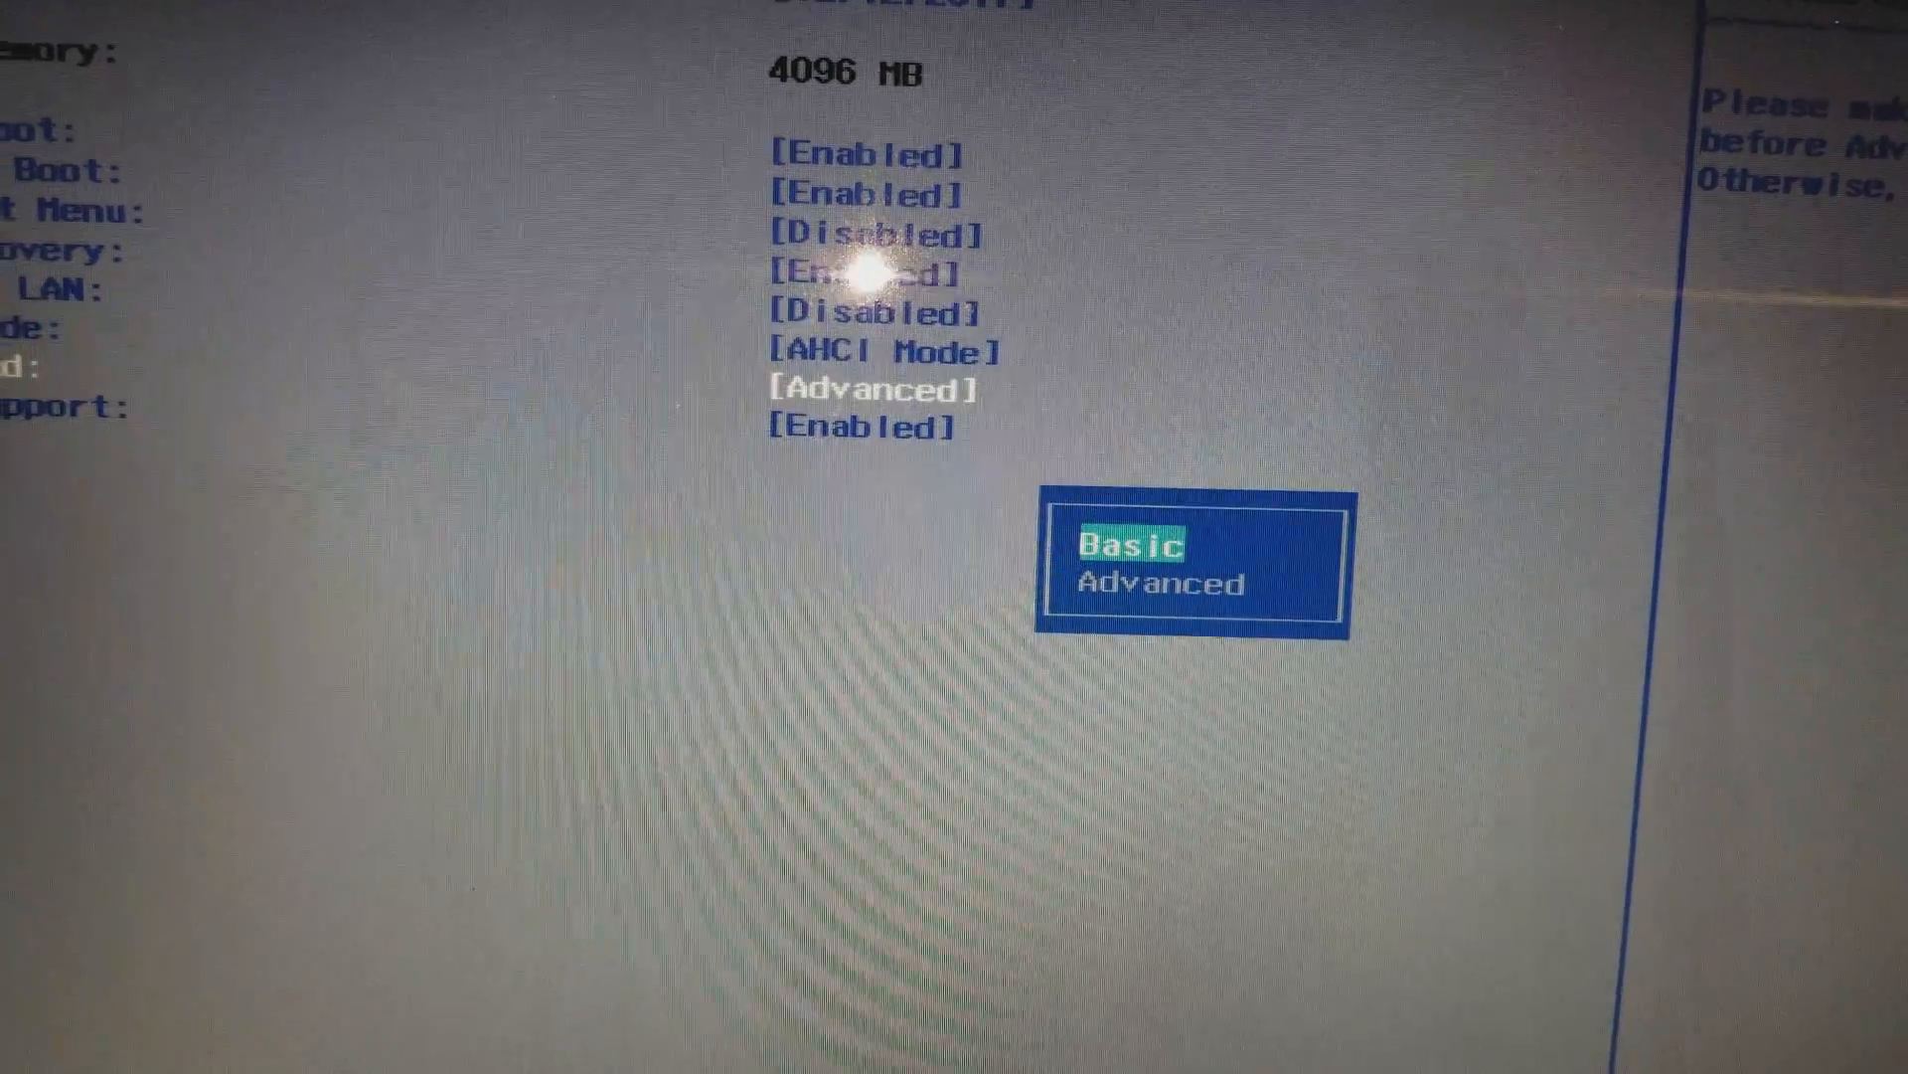
Select Basic from the Touchpad option list, replacing Advanced.
left_click(1129, 544)
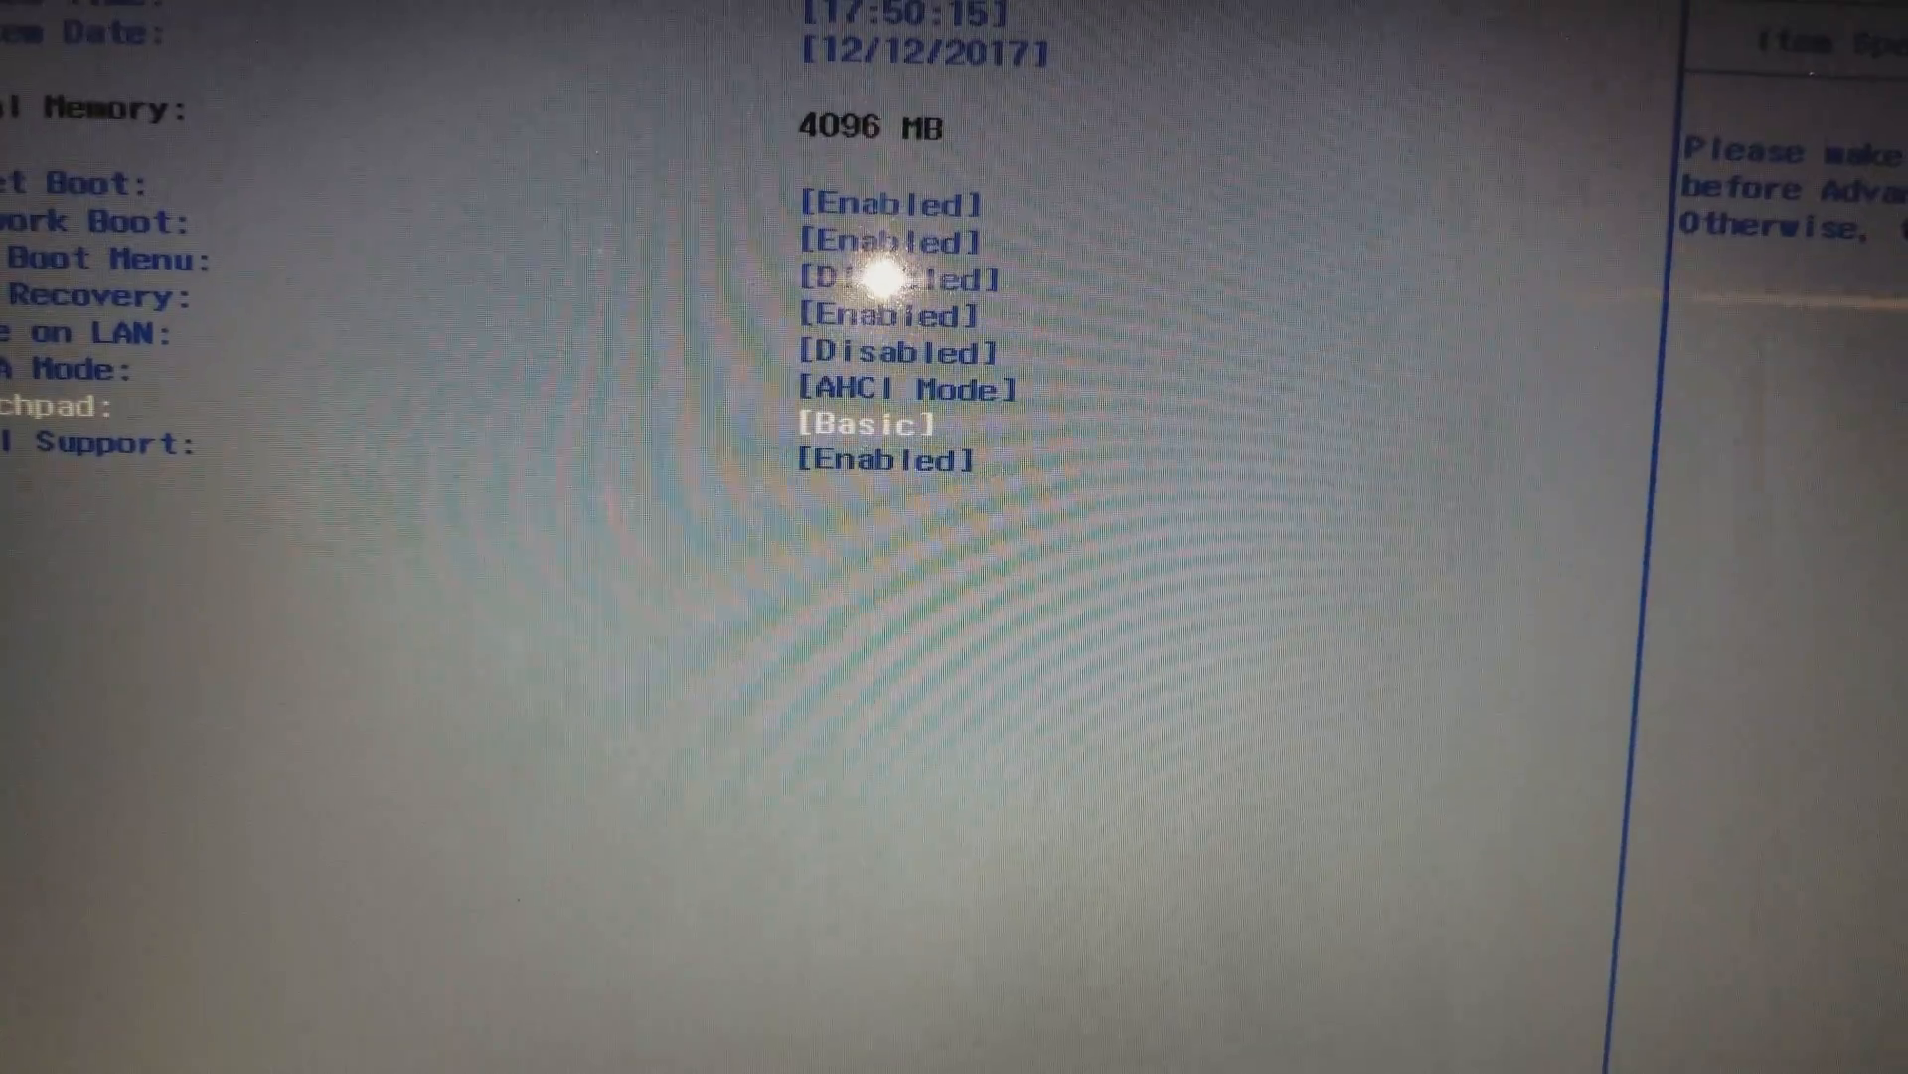